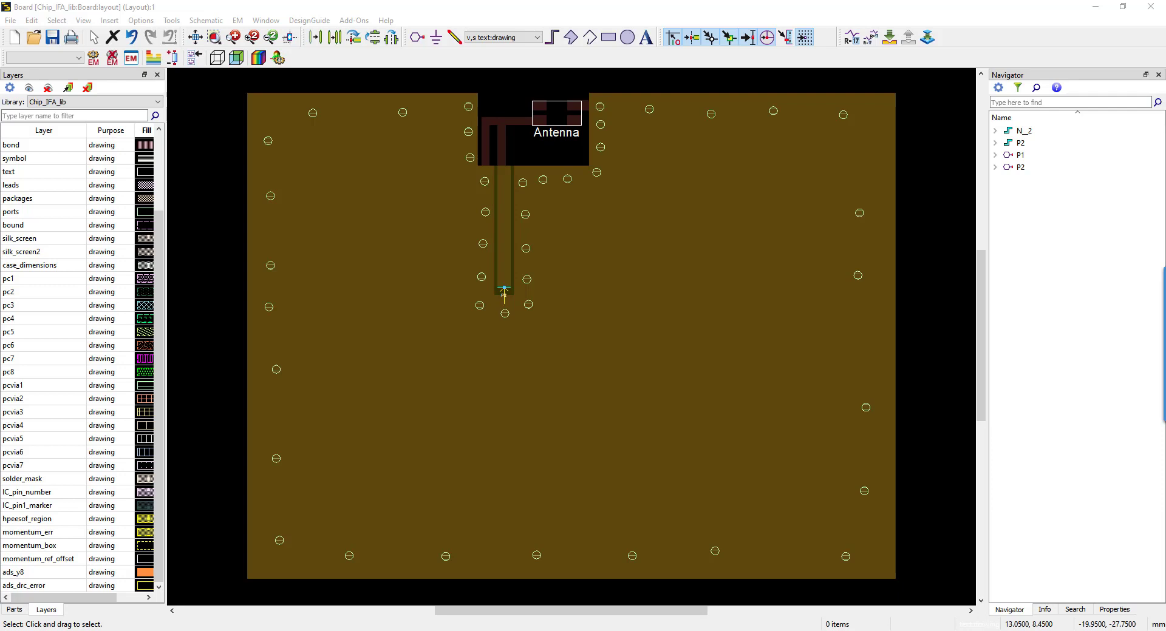
{"action": "mouse_move", "coordinate": [126, 607]}
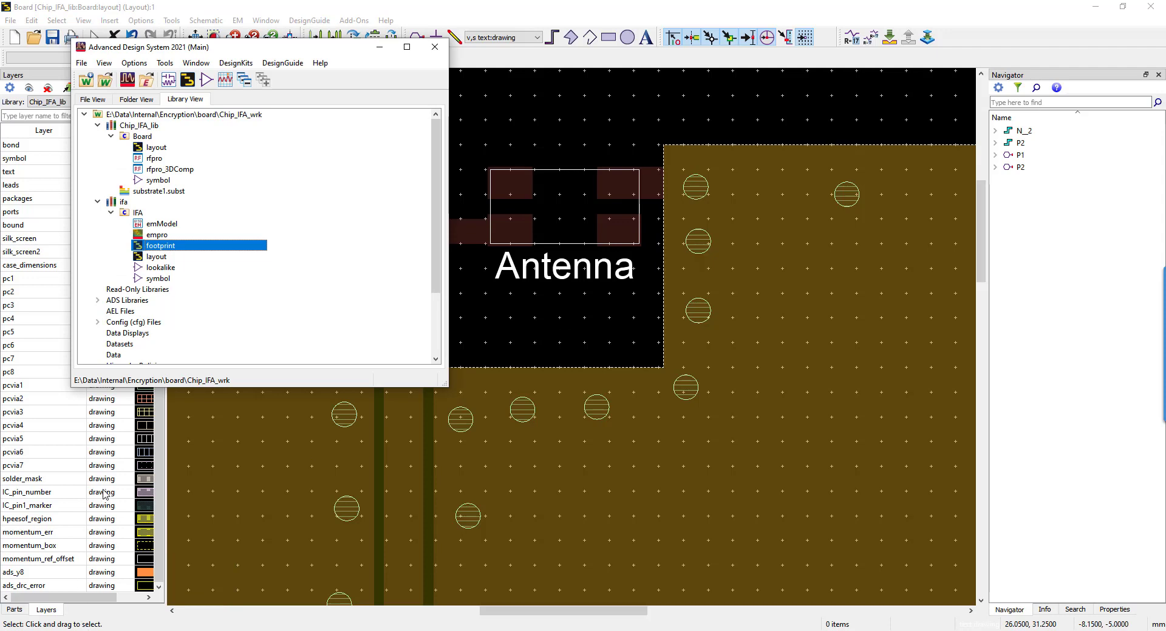
Preview the ifa/IFA EMPro view from the library and launch it in EMPro.
{"action": "double_click", "coordinate": [156, 234]}
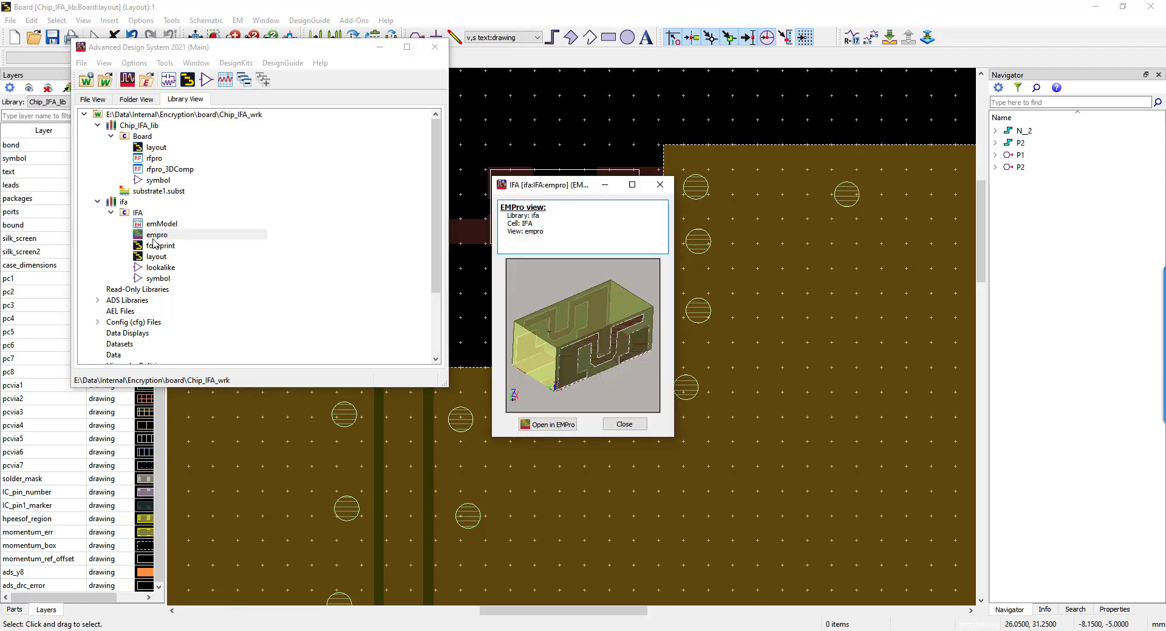
{"action": "mouse_move", "coordinate": [552, 425]}
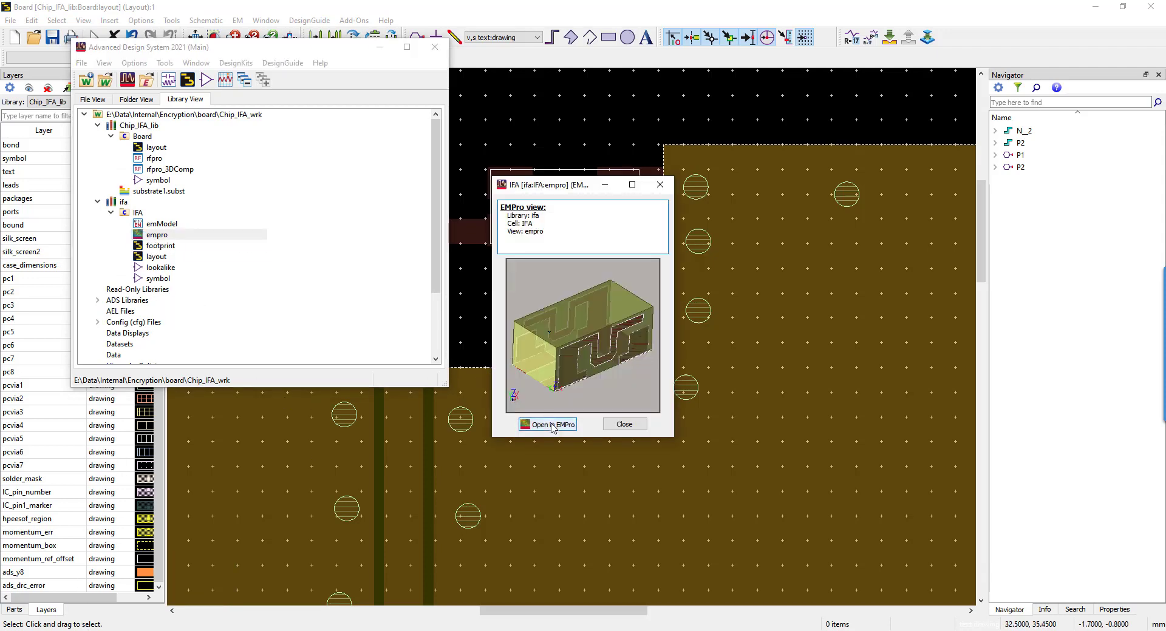
{"action": "left_click", "coordinate": [548, 425]}
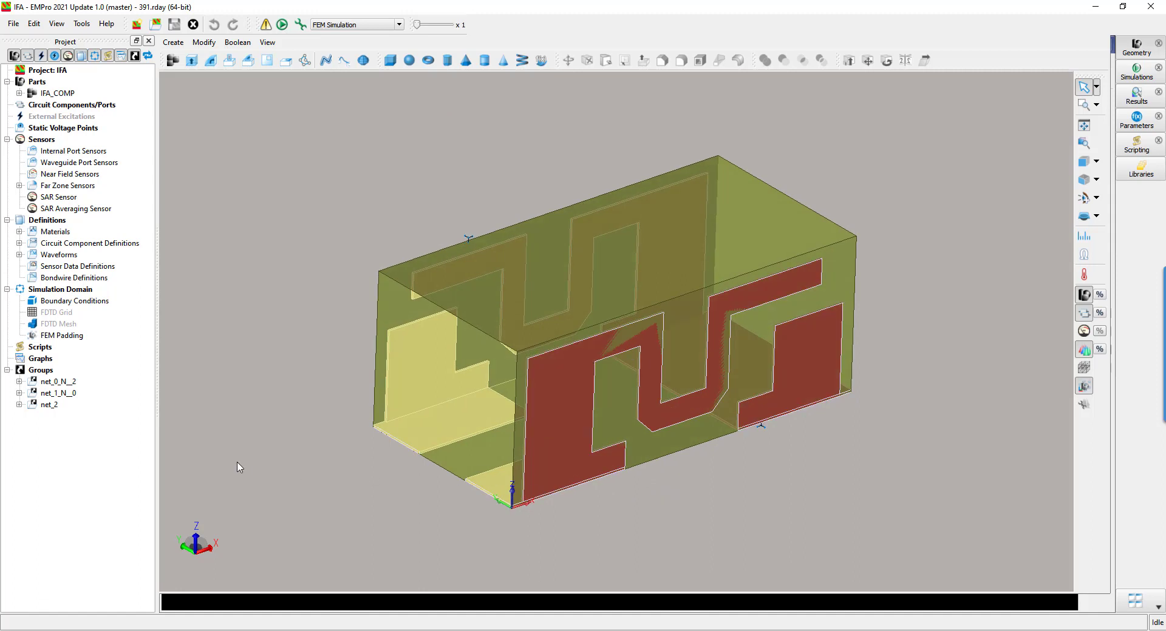
Expand Definitions > Materials to reveal the antenna's Copper and ceramic materials.
{"action": "left_click", "coordinate": [15, 232]}
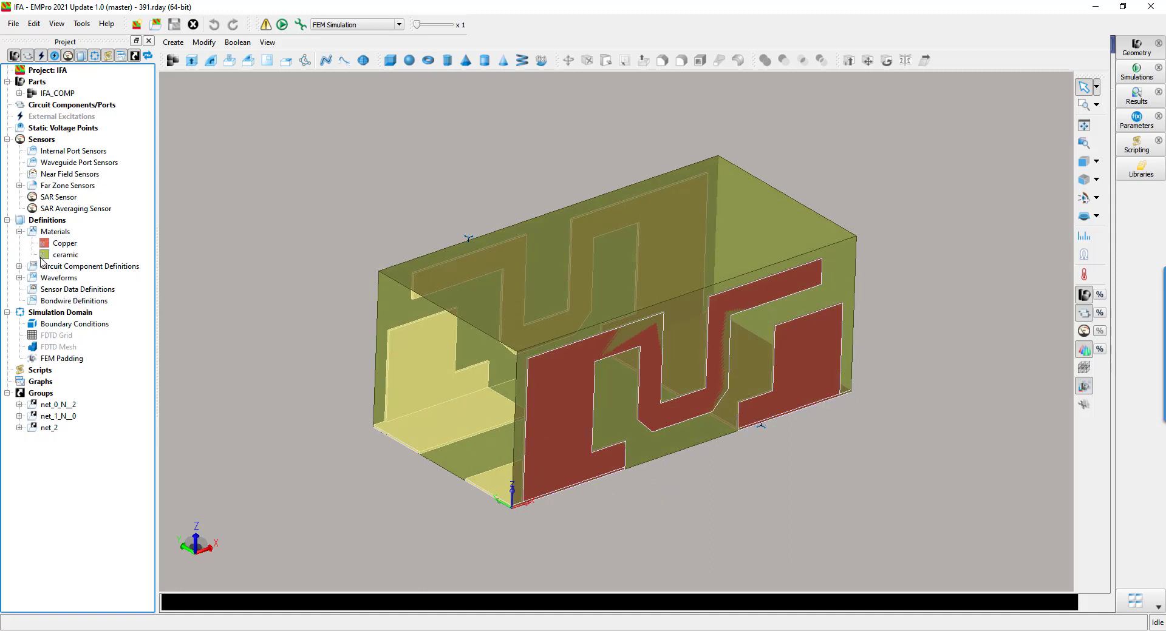
{"action": "mouse_move", "coordinate": [410, 404]}
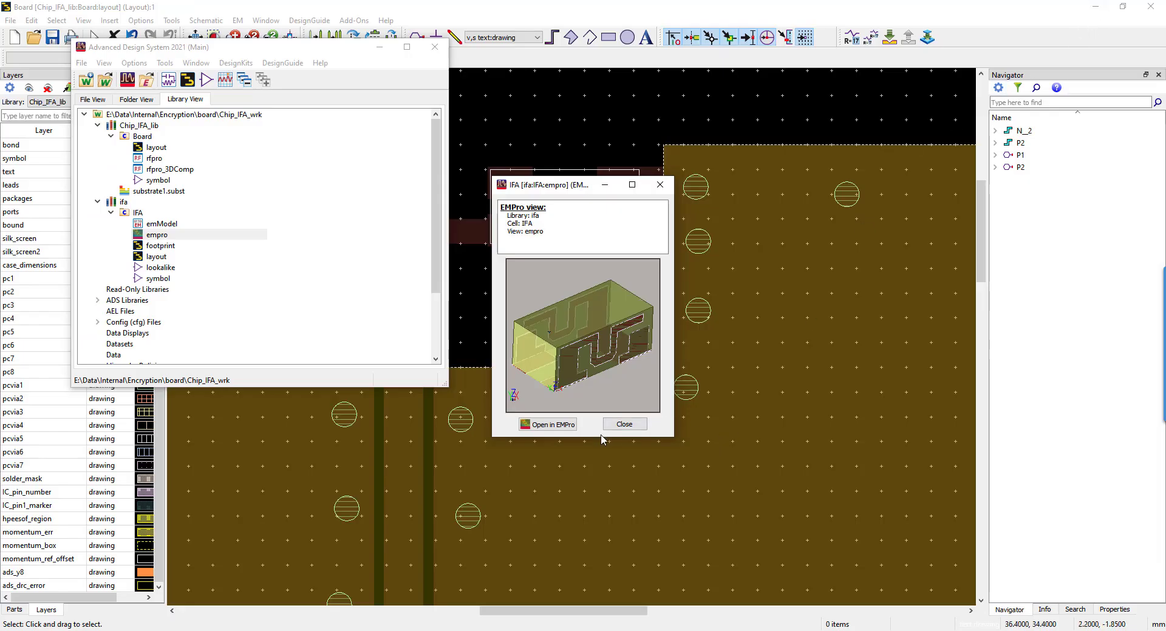
Place the IFA cell as instance X1 on the footprint and open the rfpro_3DComp view in RFPro.
{"action": "left_click", "coordinate": [624, 424]}
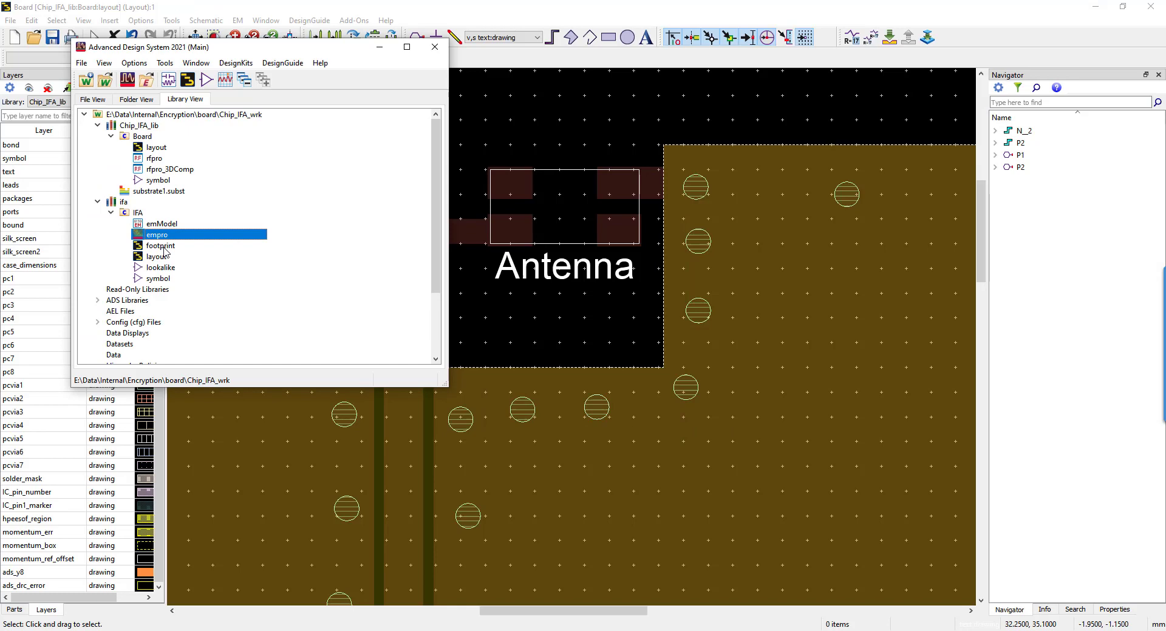
{"action": "left_click", "coordinate": [160, 245]}
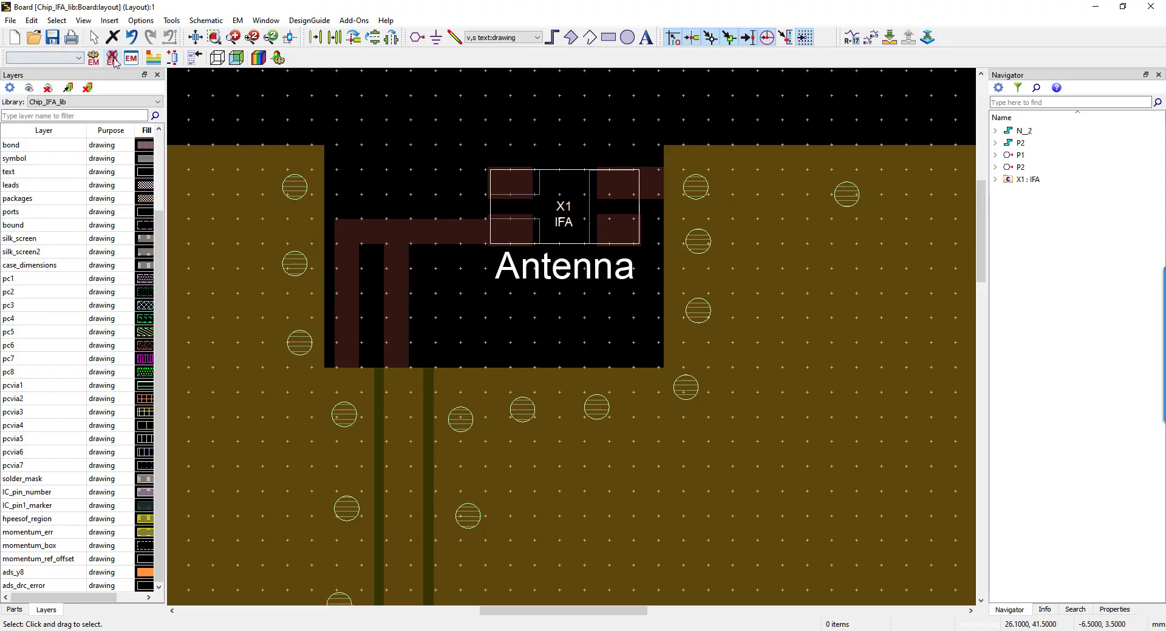
{"action": "left_click", "coordinate": [171, 20]}
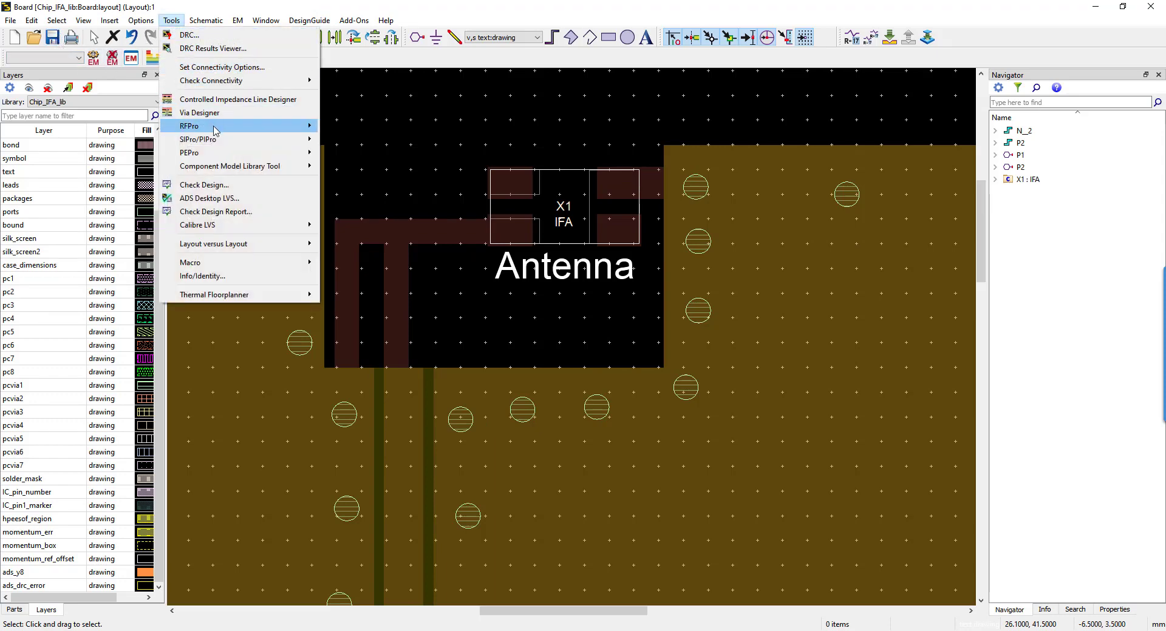
{"action": "left_click", "coordinate": [188, 126]}
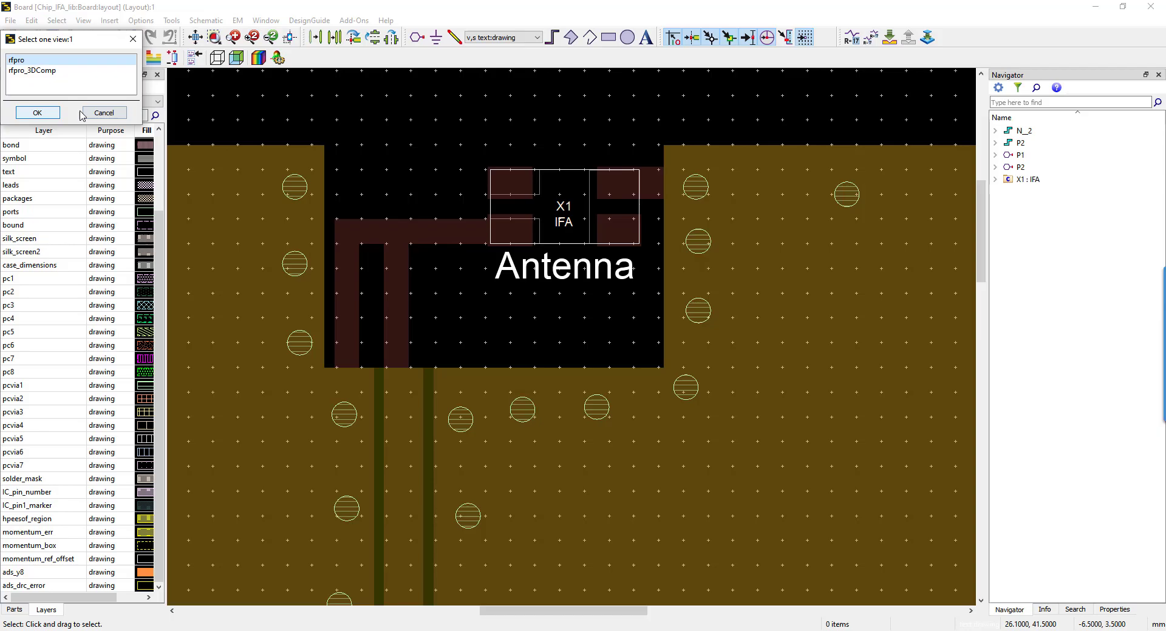
{"action": "left_click", "coordinate": [37, 113]}
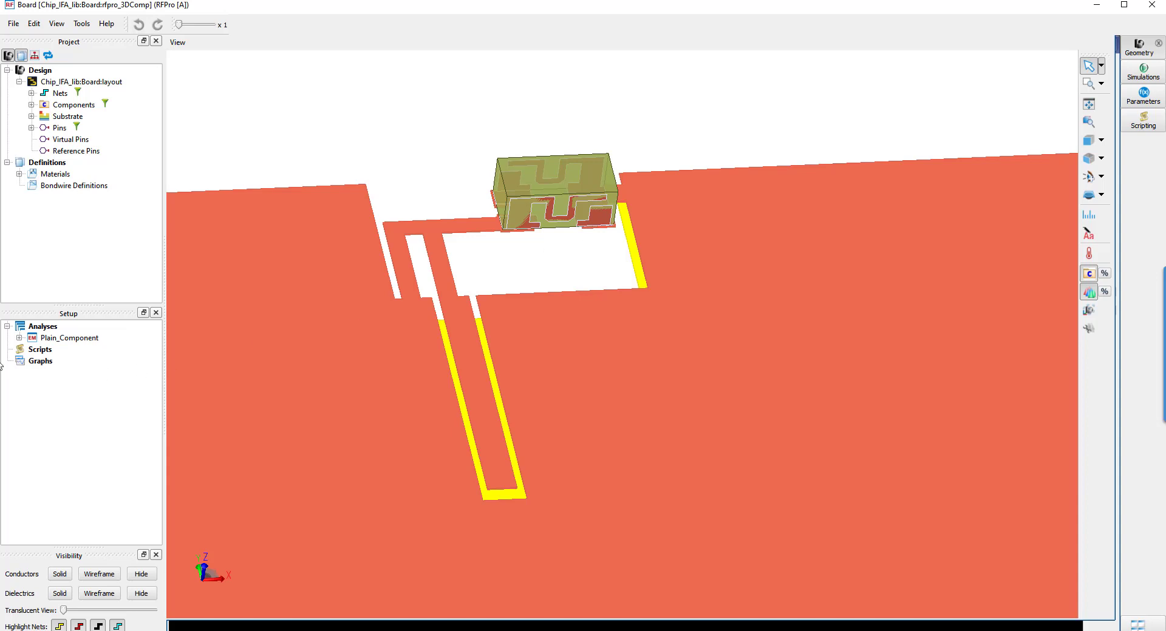
Plot S(1,1) from the Plain_Component S-Parameters results, showing the dip near 2.4 GHz.
{"action": "left_click", "coordinate": [20, 337]}
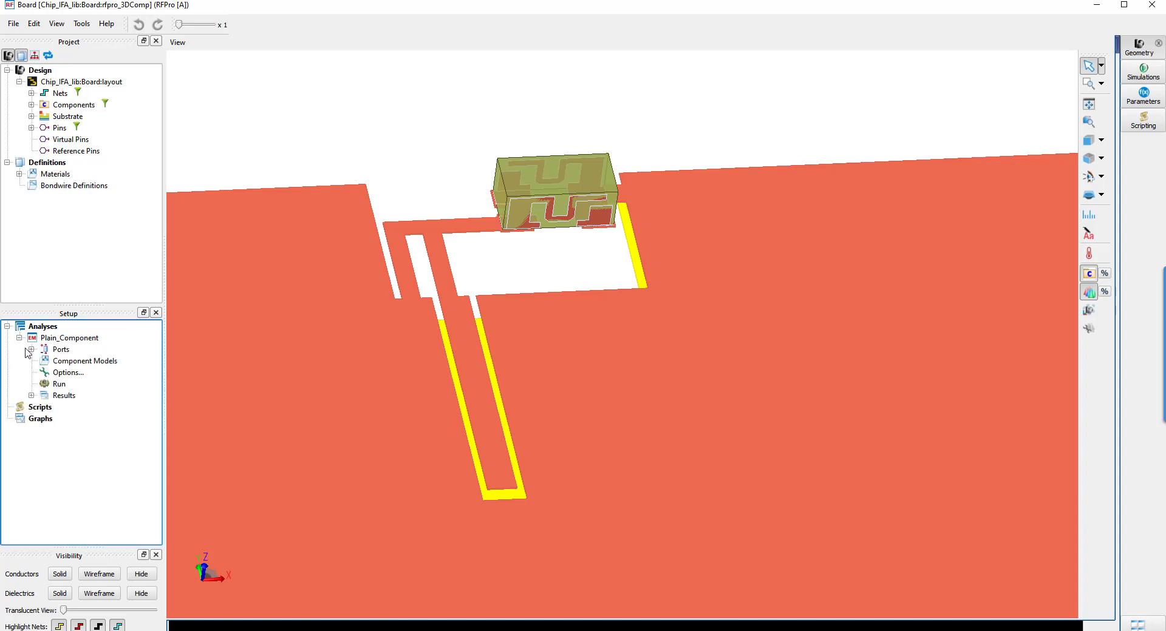
{"action": "left_click", "coordinate": [31, 396]}
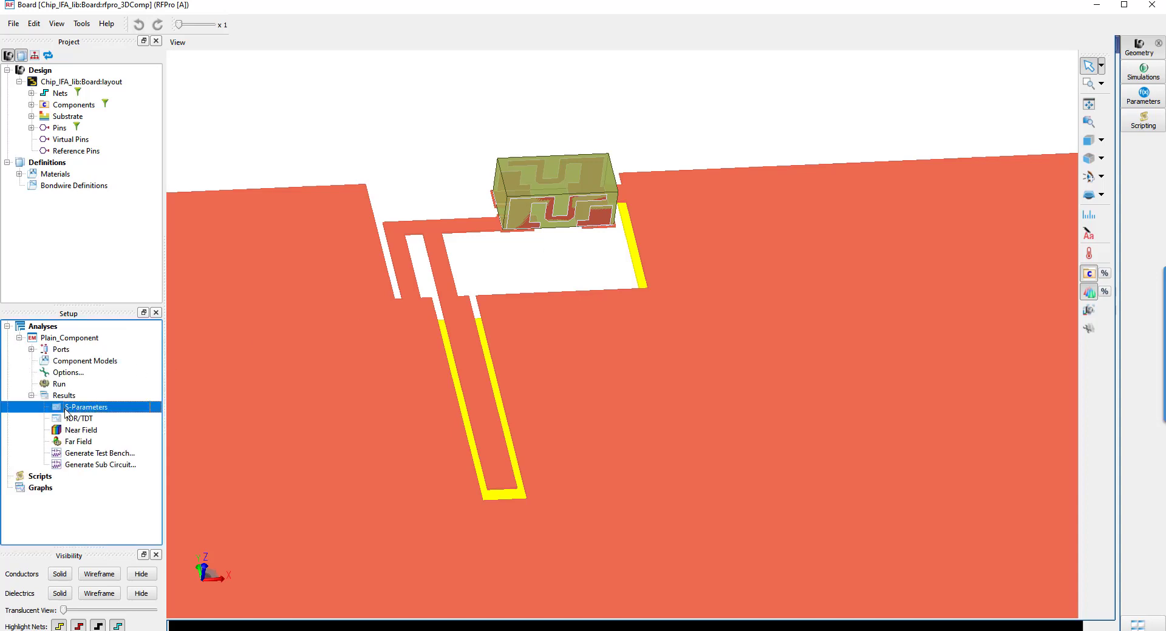
{"action": "double_click", "coordinate": [85, 407]}
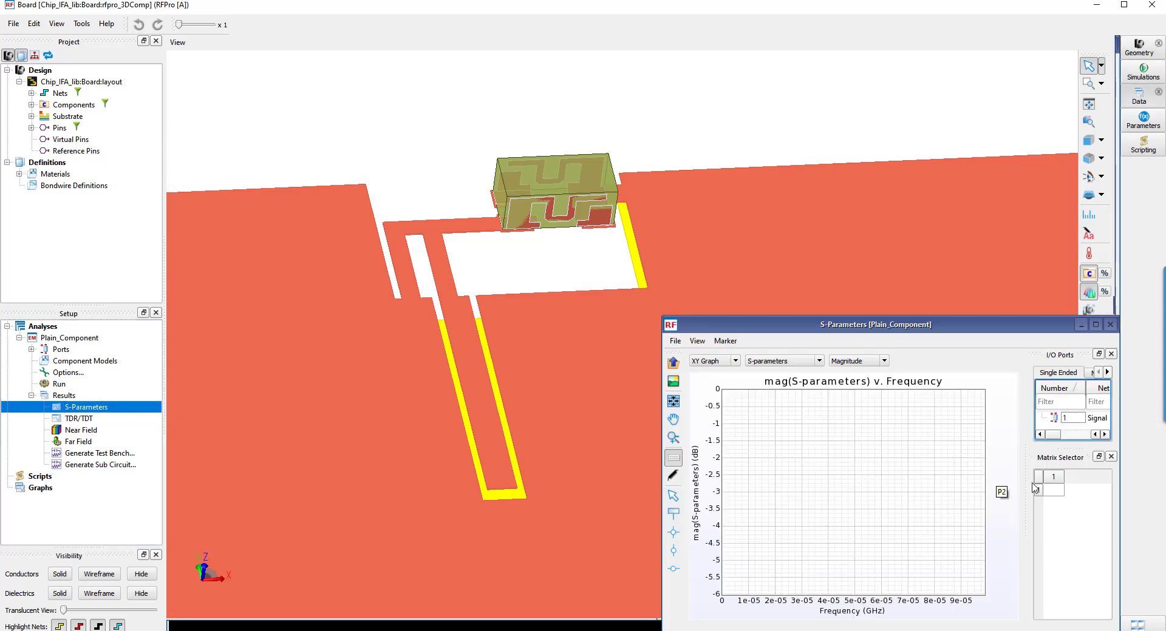
{"action": "left_click", "coordinate": [1052, 490]}
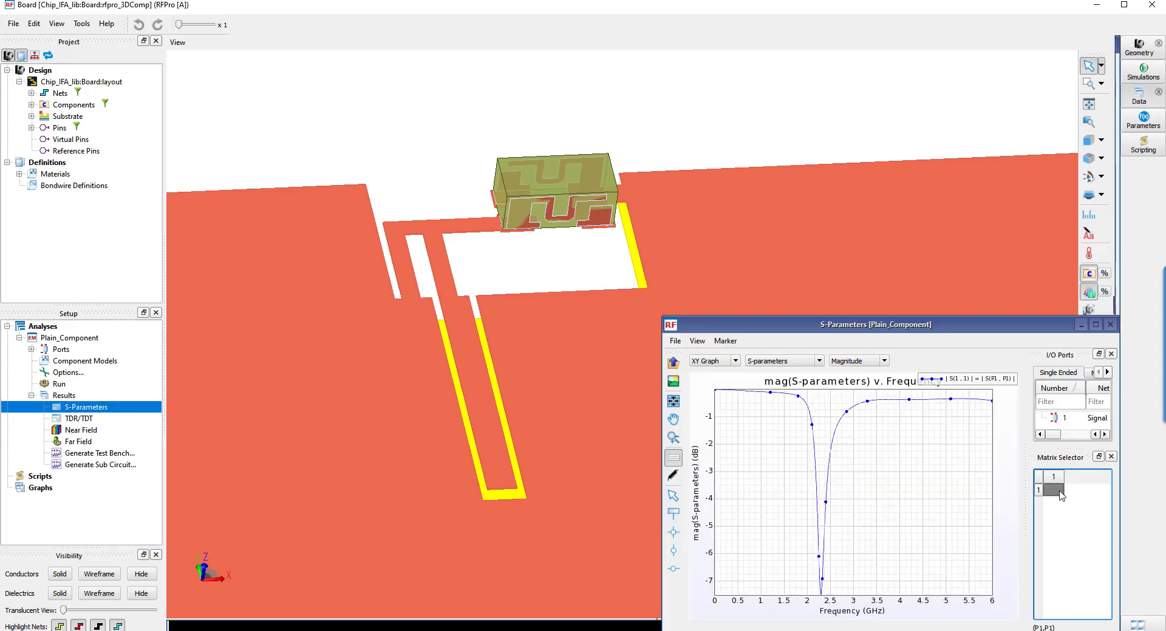
{"action": "mouse_move", "coordinate": [1110, 325]}
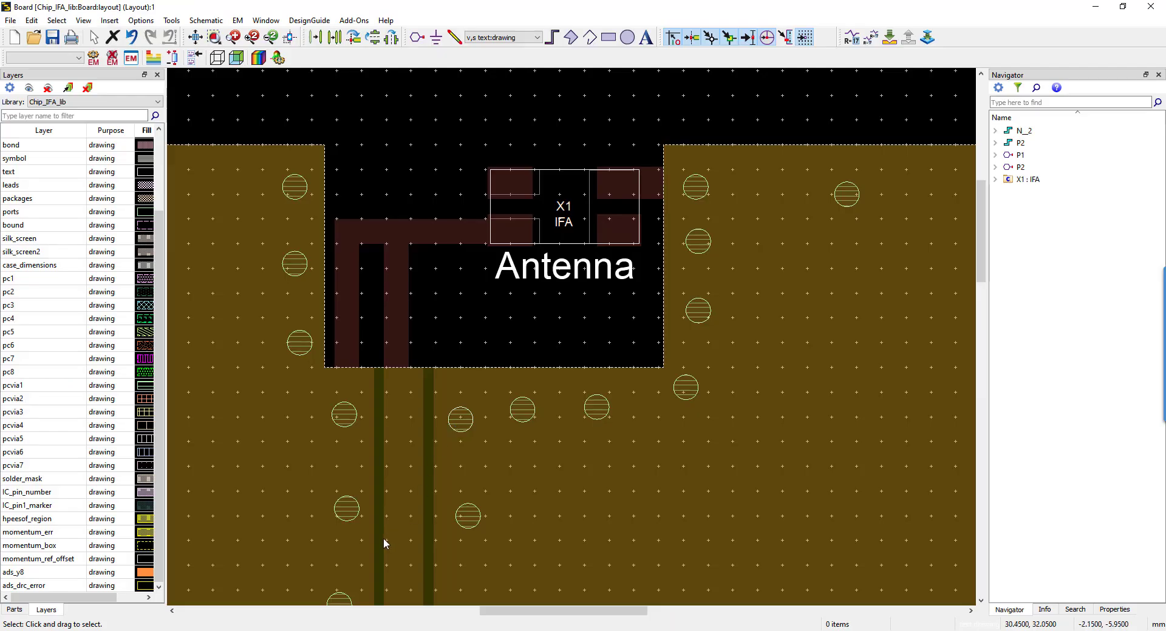
{"action": "mouse_move", "coordinate": [476, 366]}
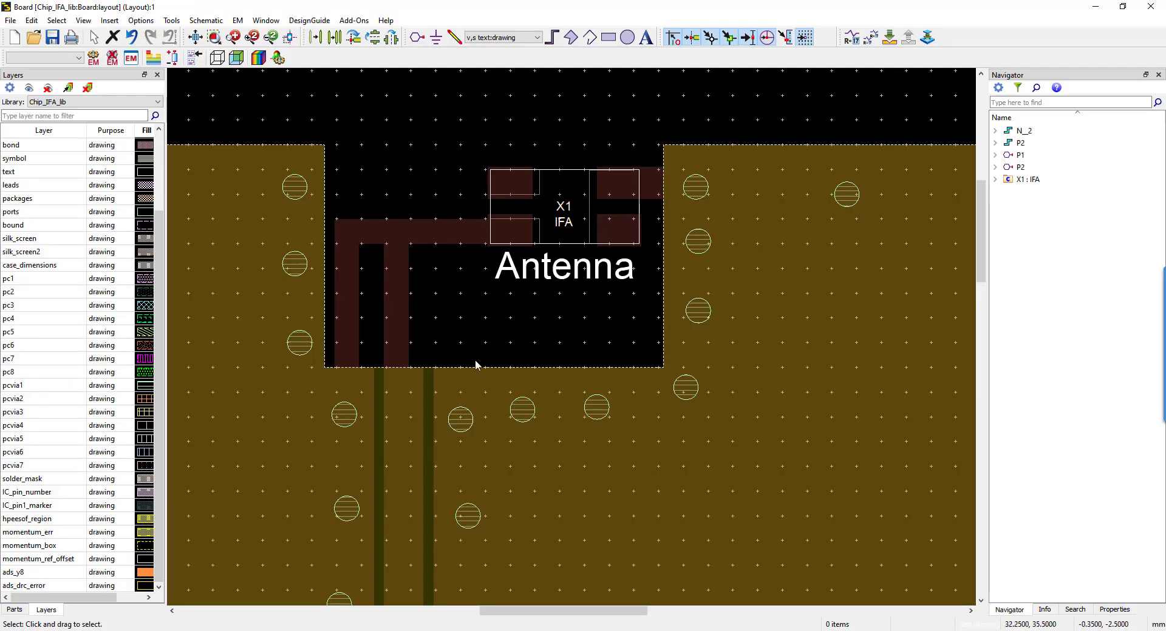
Switch from the ADS layout to the open EMPro IFA project window.
{"action": "left_click", "coordinate": [1028, 180]}
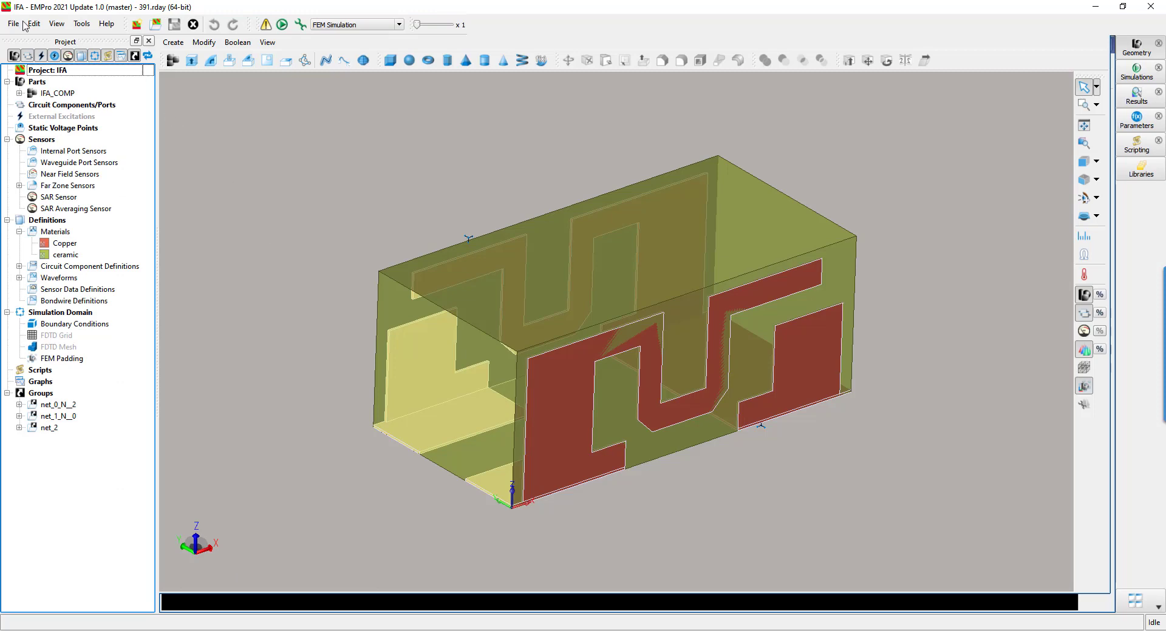
Save the EMPro project under the new name IFA_Encrypted via Save Project As.
{"action": "left_click", "coordinate": [13, 23]}
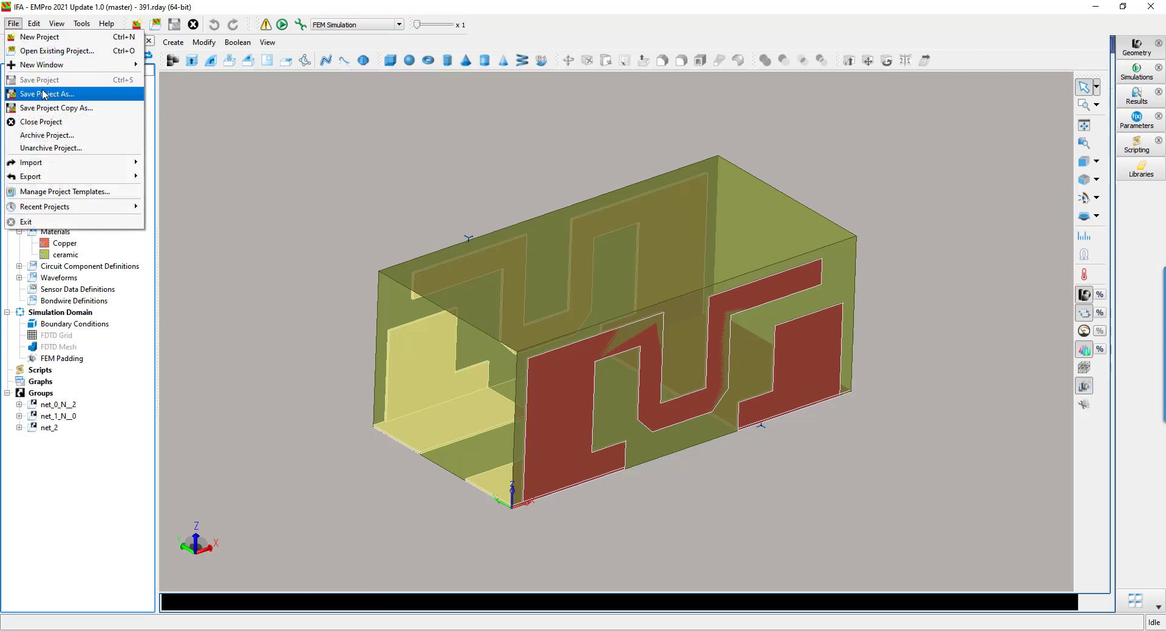
{"action": "left_click", "coordinate": [48, 93]}
{"action": "type", "text": "IFA_Encrypted"}
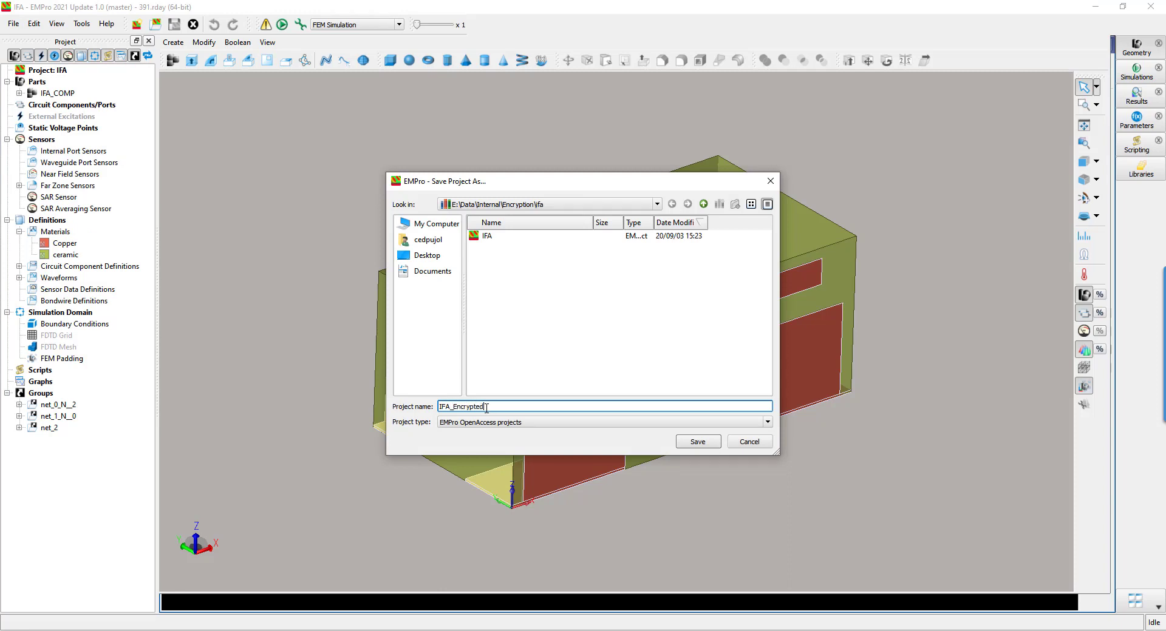
{"action": "left_click", "coordinate": [698, 443]}
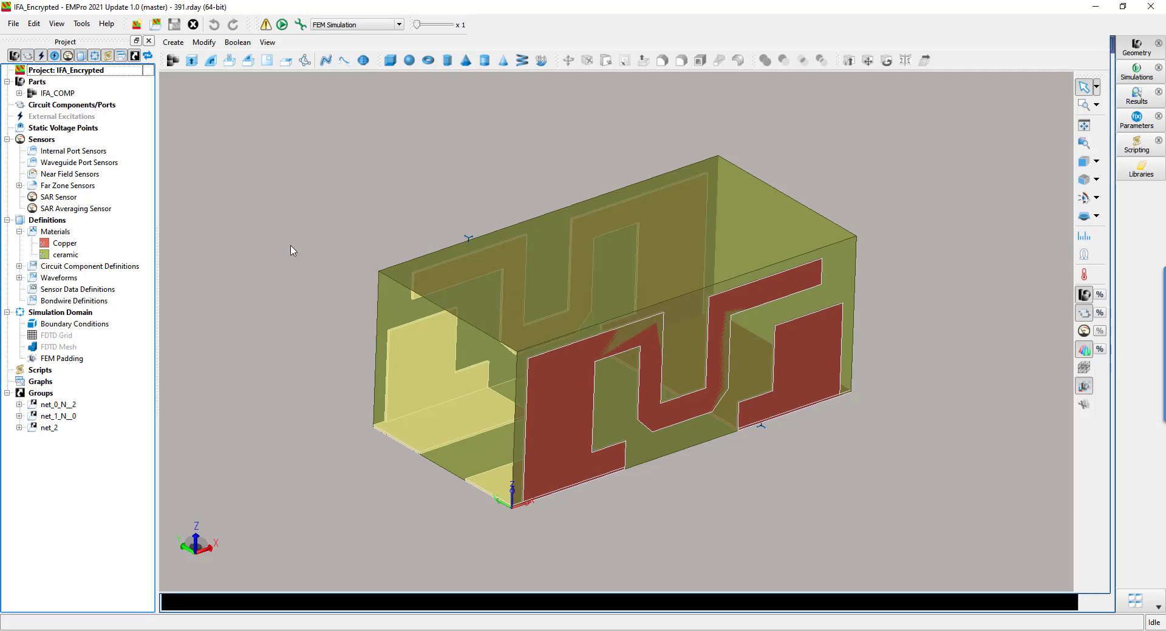
Encrypt the project's Materials and save IFA_Encrypted anyway despite the irreversible-encryption warning.
{"action": "right_click", "coordinate": [47, 93]}
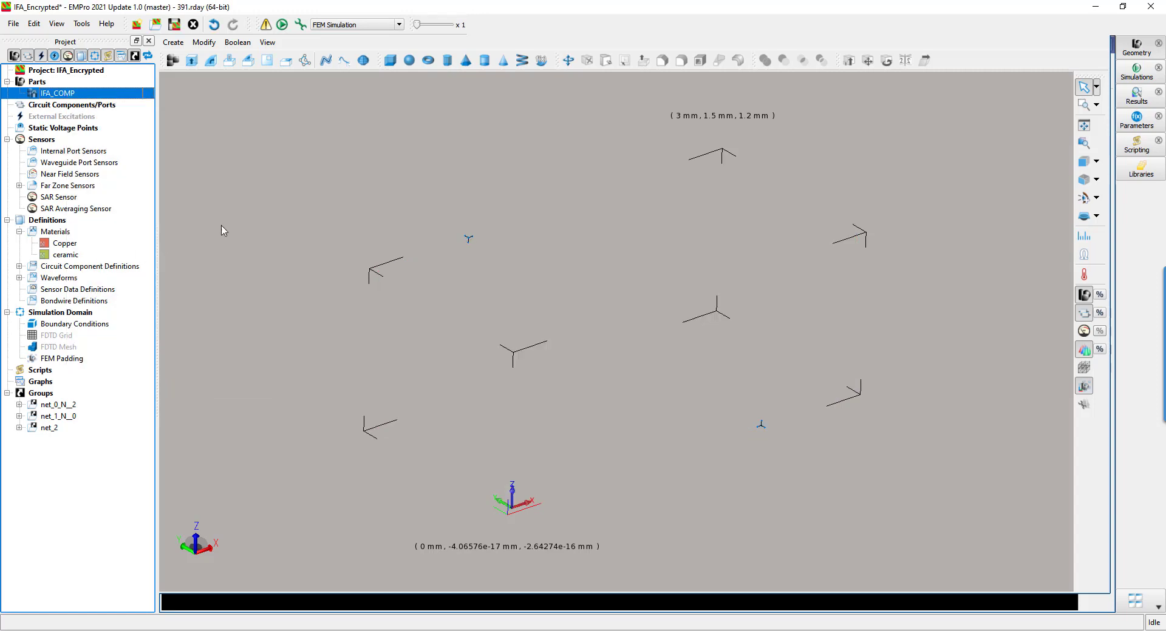
{"action": "right_click", "coordinate": [56, 232]}
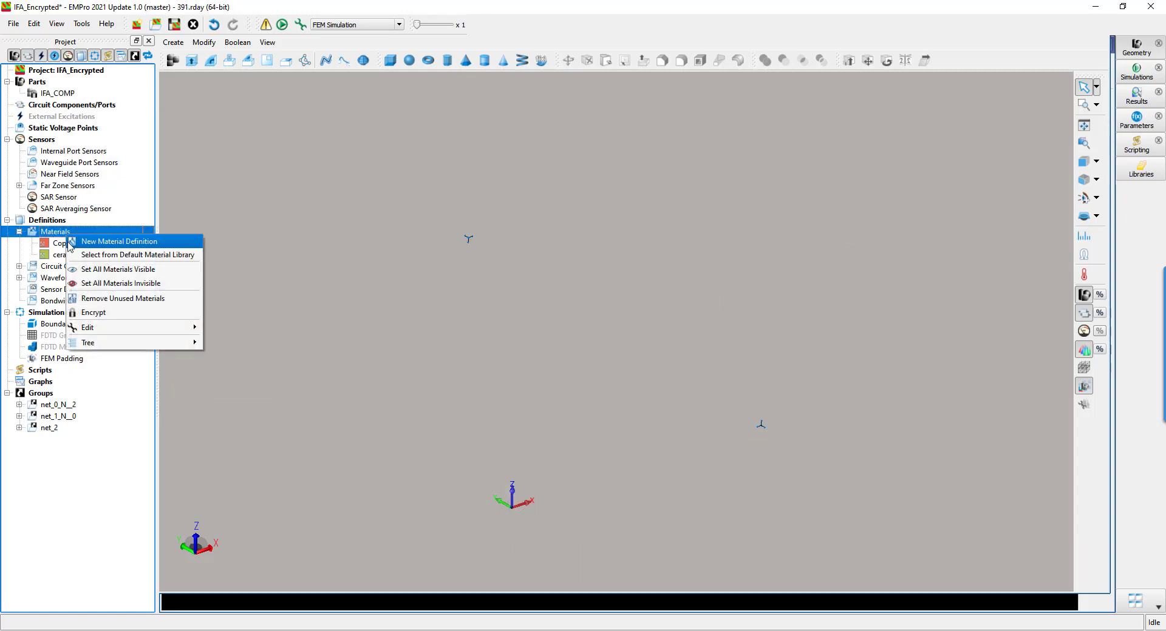
{"action": "mouse_move", "coordinate": [118, 317]}
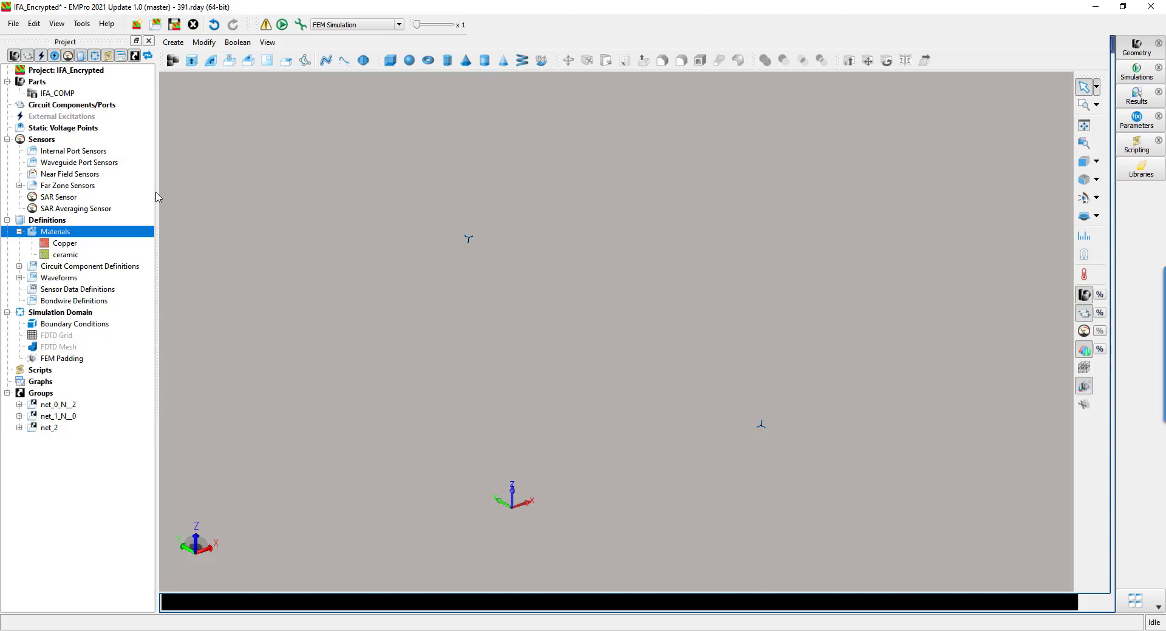
{"action": "left_click", "coordinate": [13, 24]}
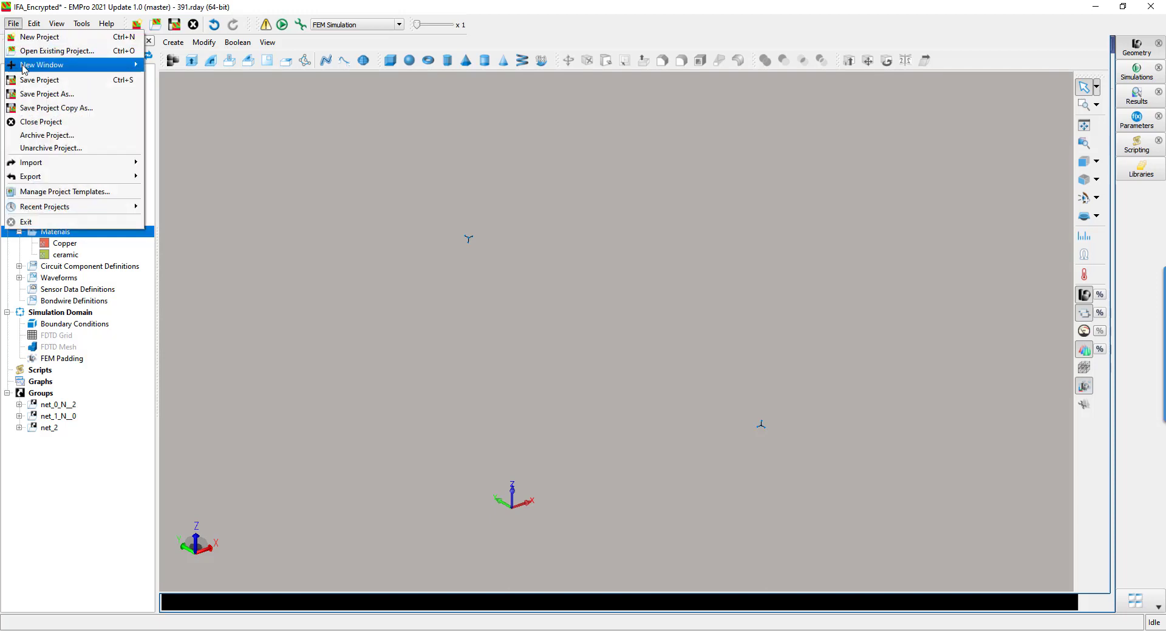
{"action": "left_click", "coordinate": [38, 80]}
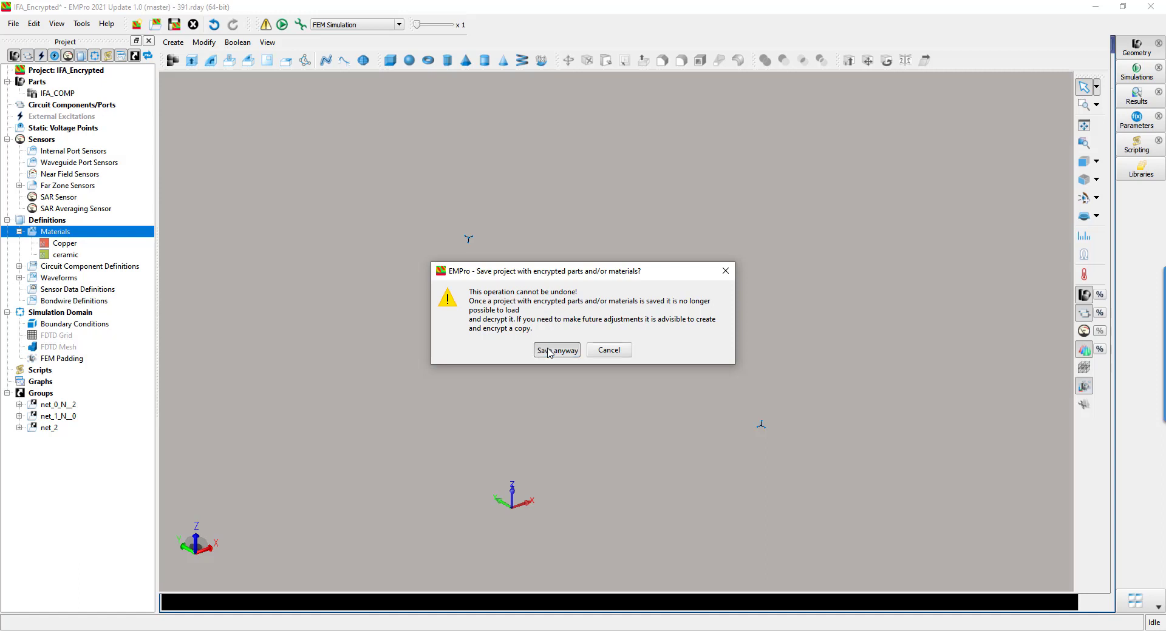
{"action": "left_click", "coordinate": [556, 350]}
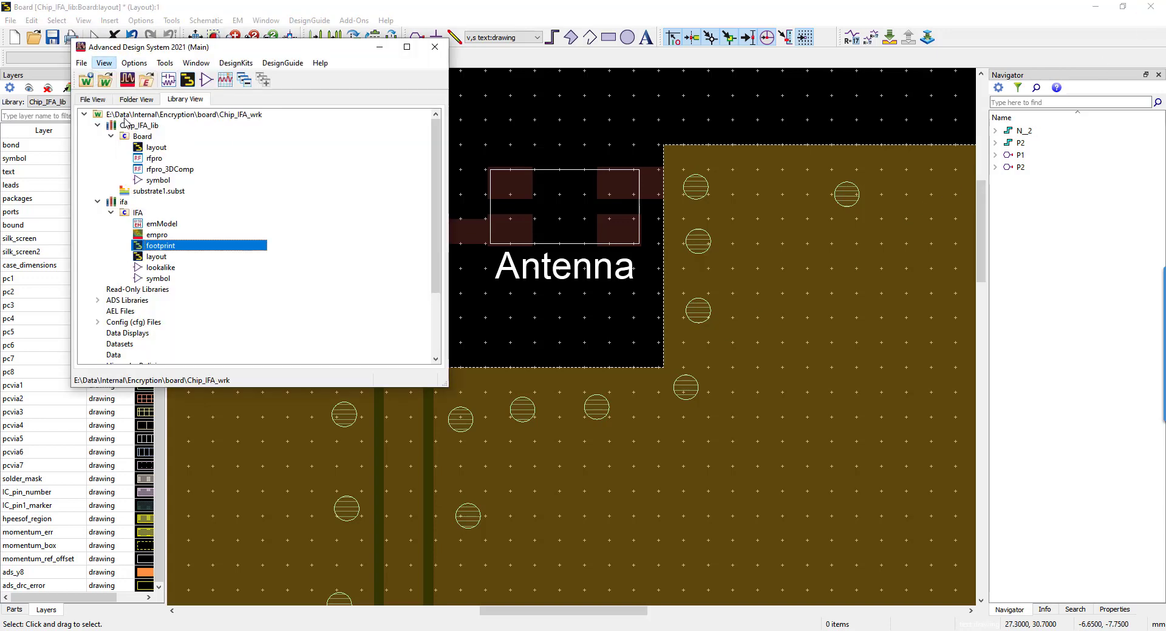
Place IFA_Encrypted as X1 on the Antenna footprint and open the rfpro_3DComp view in RFPro.
{"action": "left_click", "coordinate": [112, 289]}
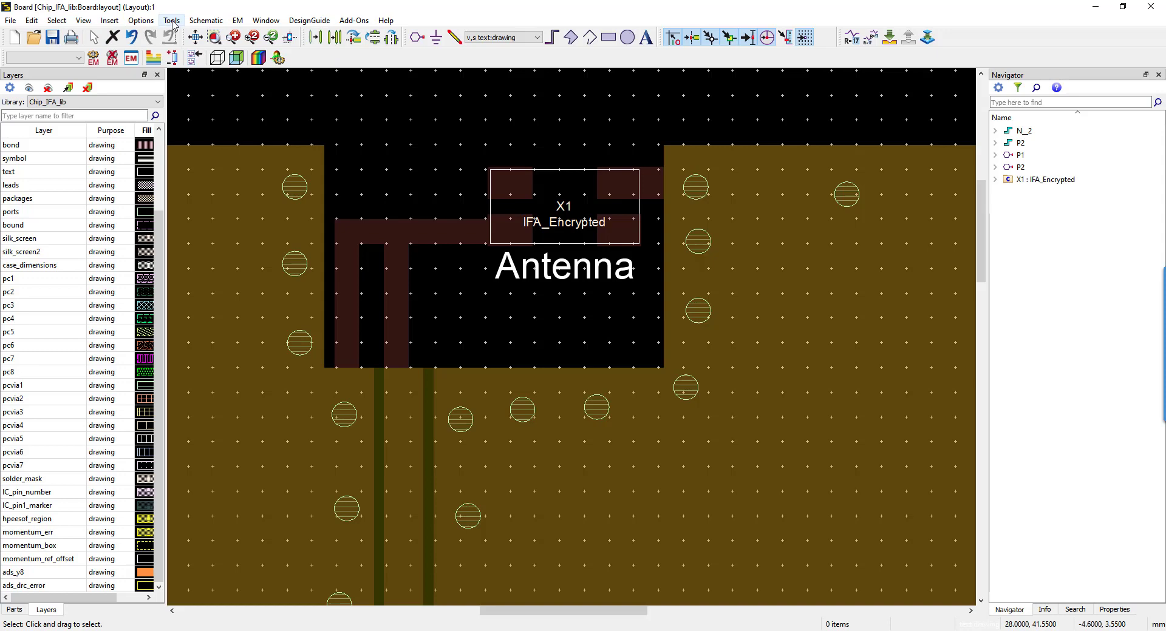
{"action": "left_click", "coordinate": [172, 20]}
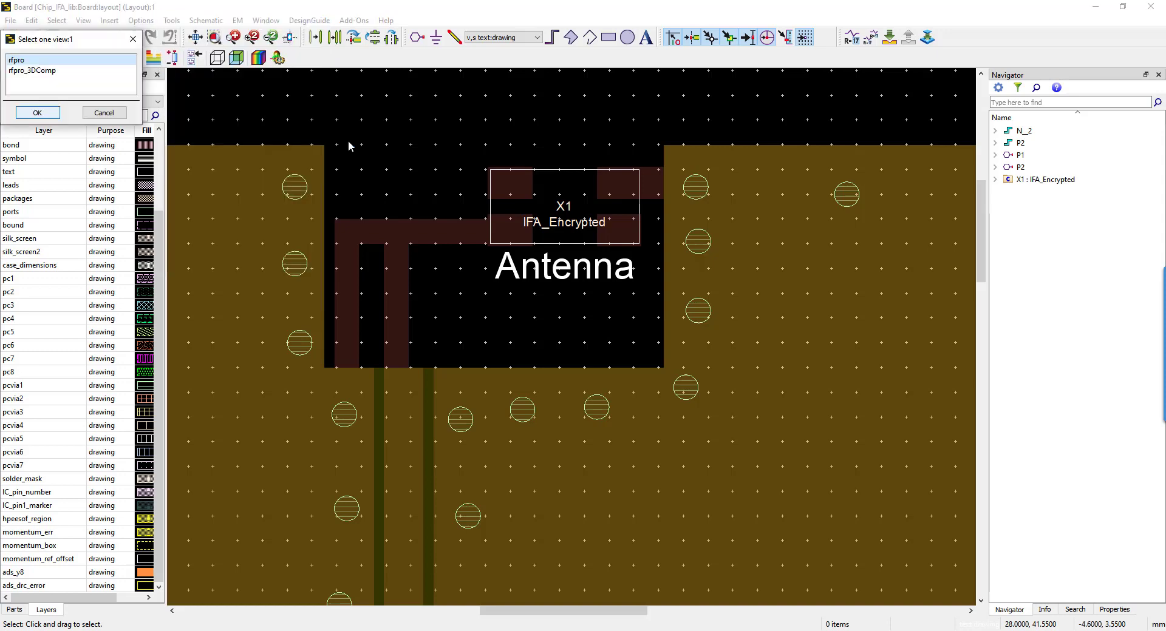
{"action": "left_click", "coordinate": [34, 71]}
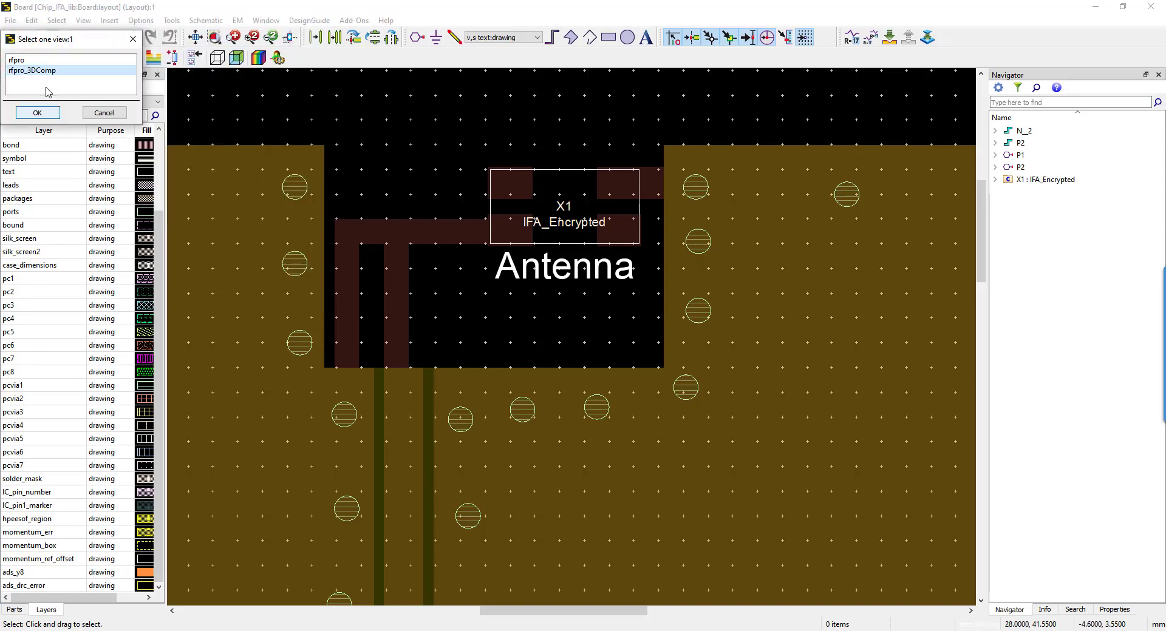
{"action": "left_click", "coordinate": [37, 112]}
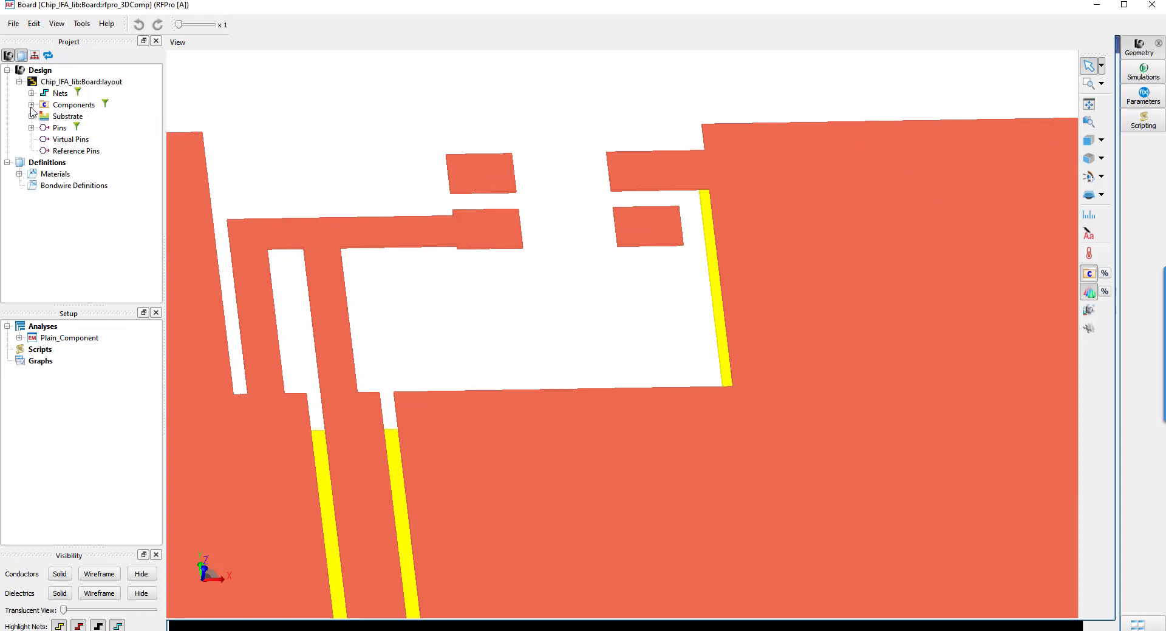
Expand Components > IFA_Encrypted and select X1 to highlight its outline over the antenna pads.
{"action": "left_click", "coordinate": [33, 105]}
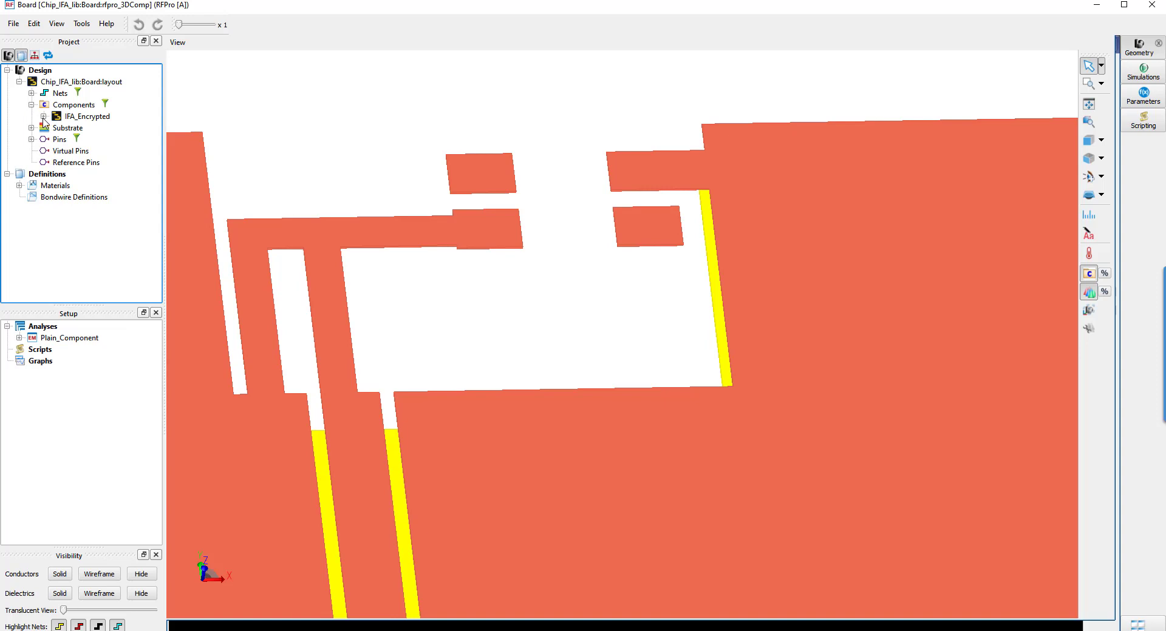
{"action": "left_click", "coordinate": [45, 117]}
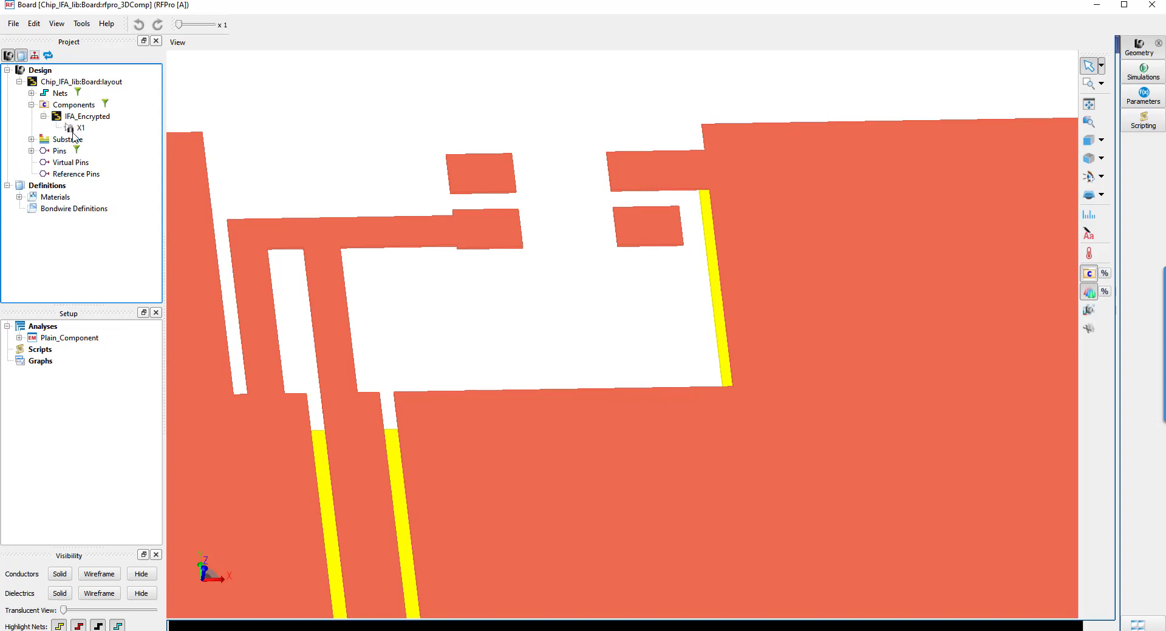
{"action": "left_click", "coordinate": [84, 128]}
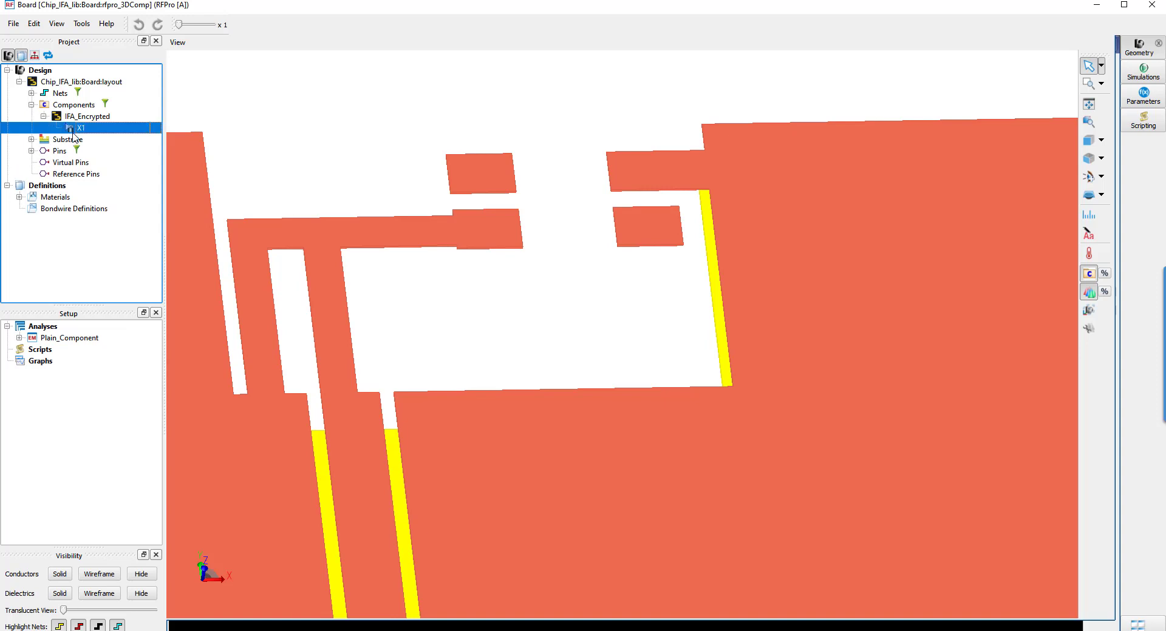
{"action": "left_click", "coordinate": [77, 128]}
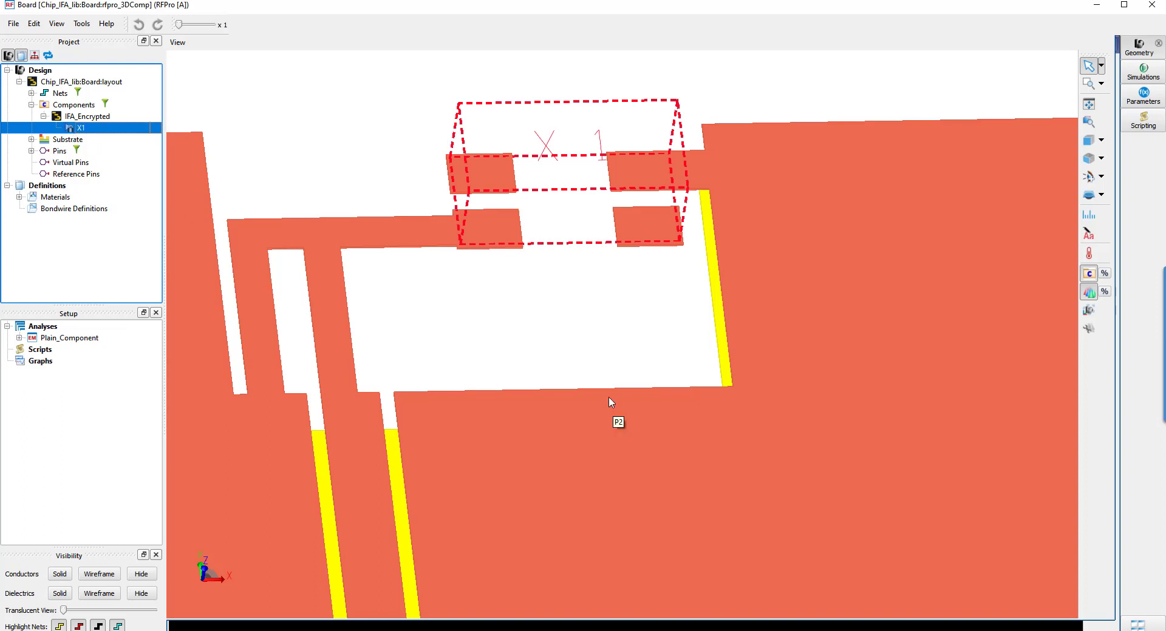
{"action": "mouse_move", "coordinate": [611, 381]}
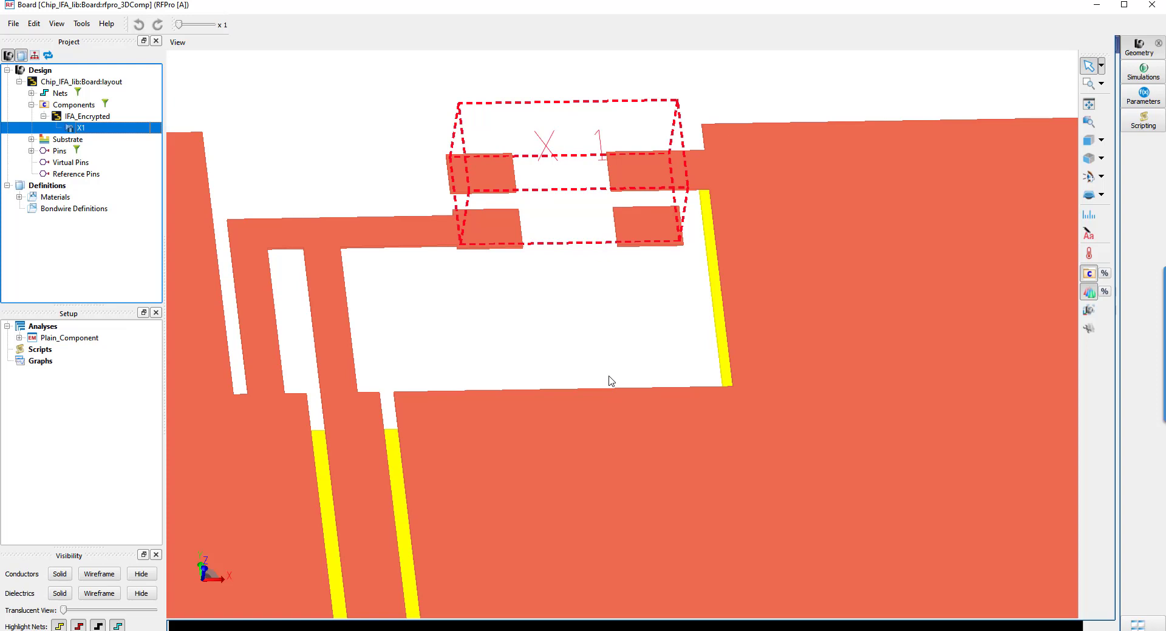
{"action": "right_click", "coordinate": [68, 338]}
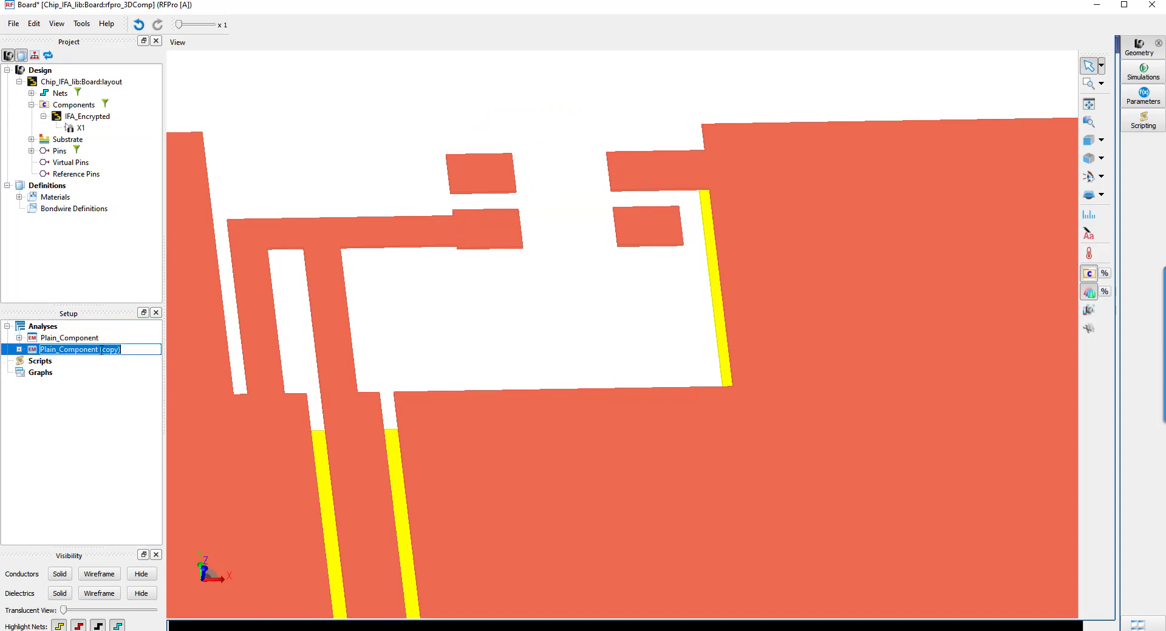
Rename the duplicated Plain_Component analysis to Encrypted_Component.
{"action": "type", "text": "Plain_Component"}
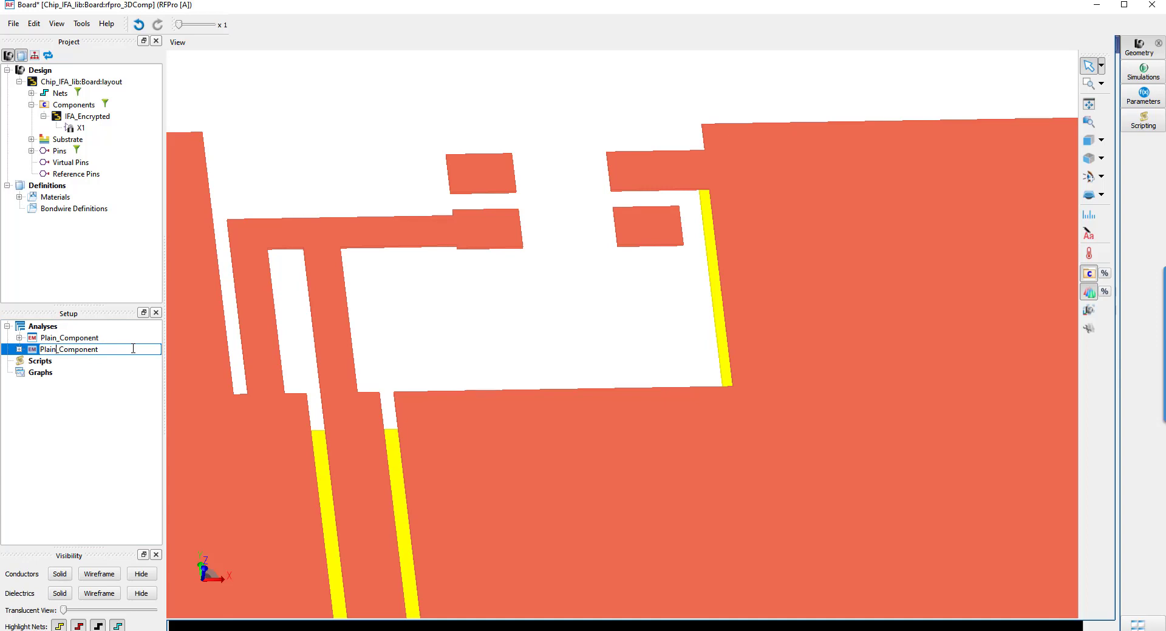
{"action": "type", "text": "End_Component"}
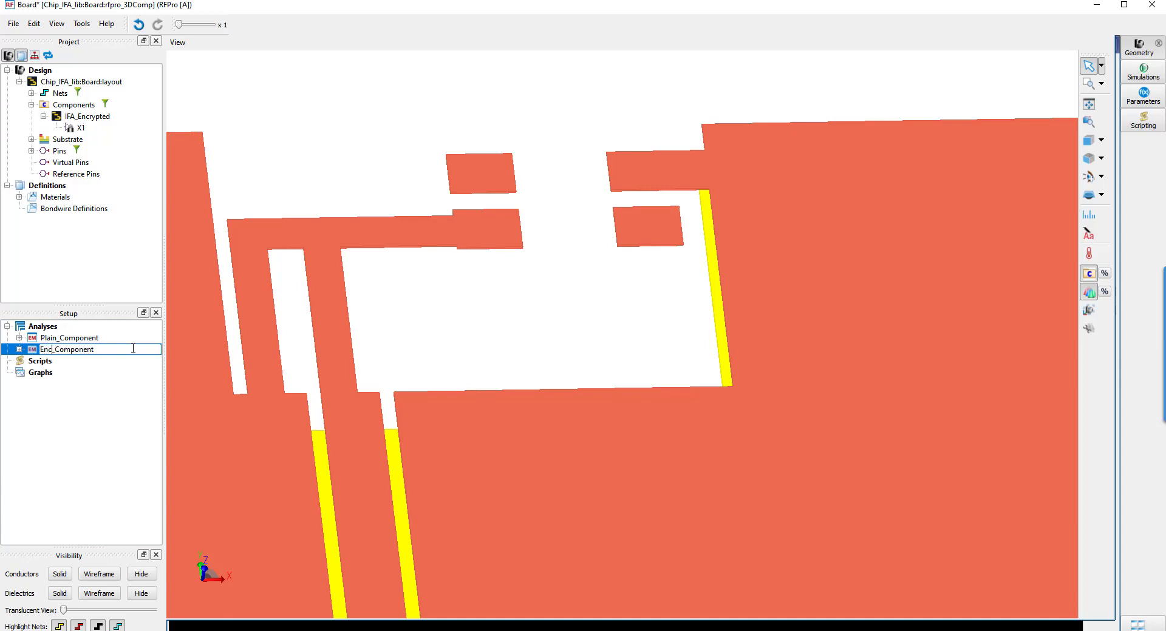
{"action": "type", "text": "Encrypted_Component"}
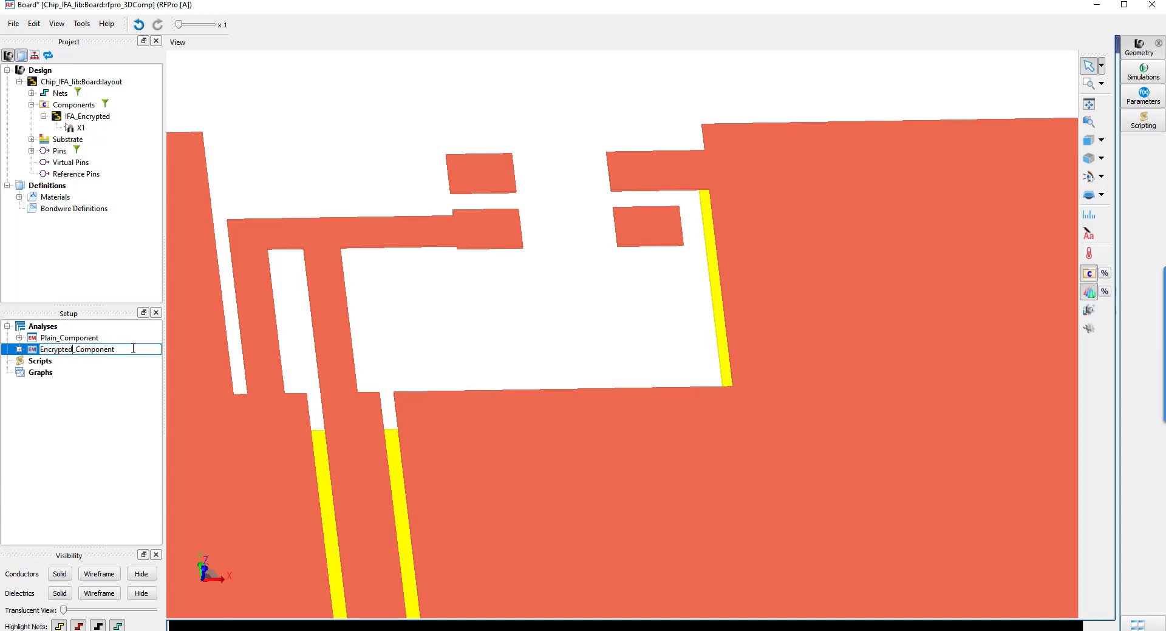
{"action": "left_click", "coordinate": [78, 350]}
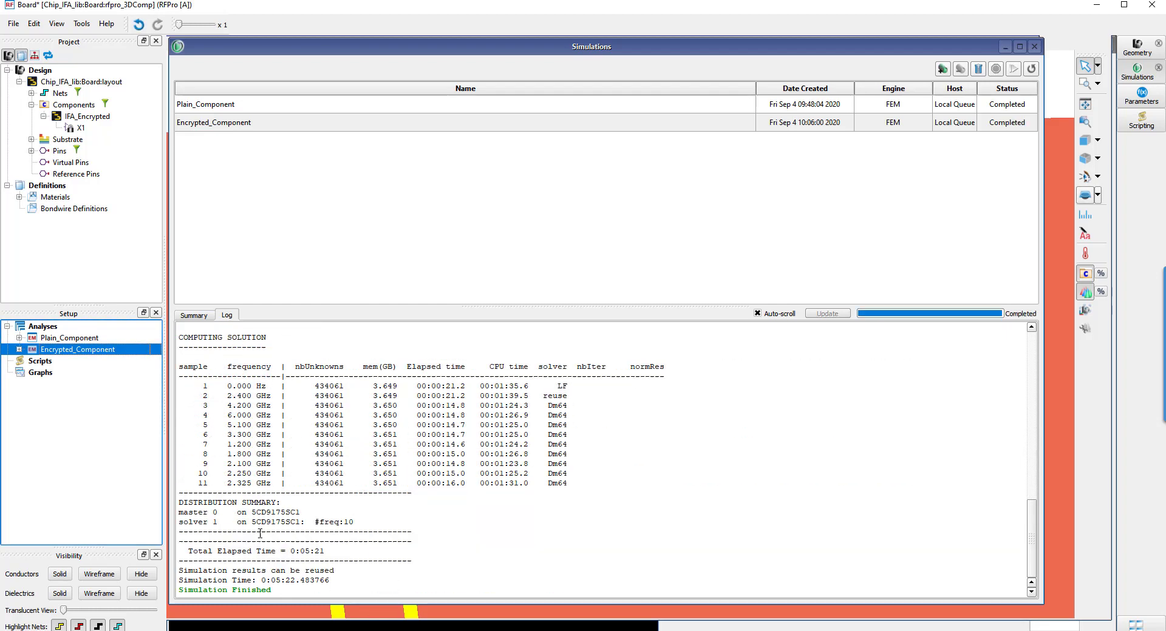
Overlay the S11 magnitude of Plain_Component and Encrypted_Component in one maximized S-parameter graph.
{"action": "left_click", "coordinate": [68, 338]}
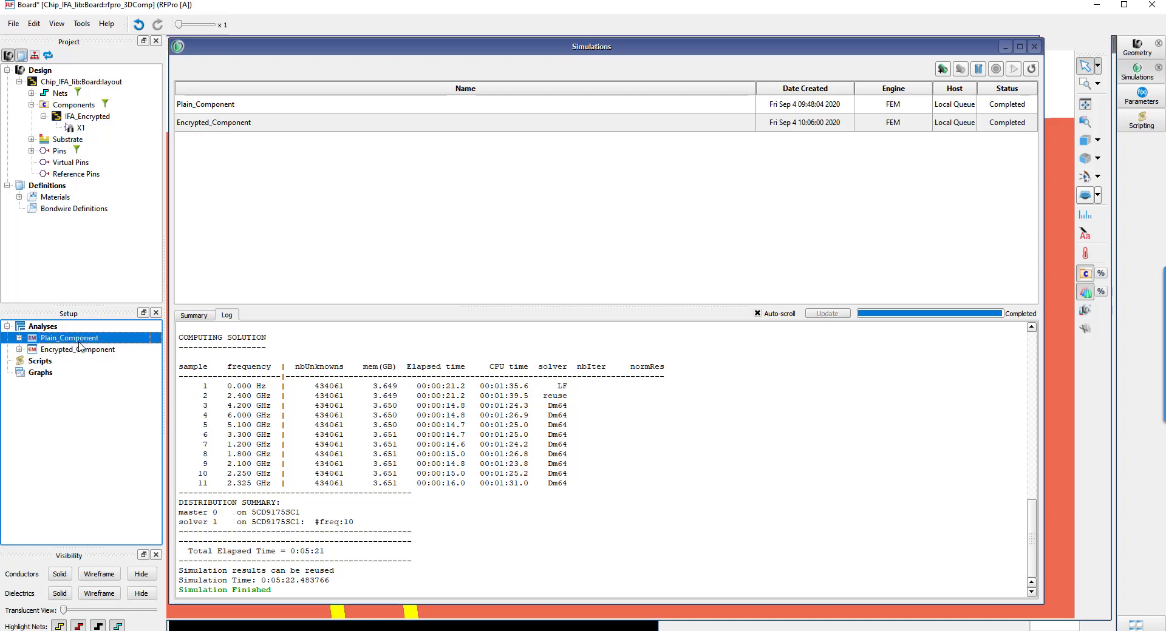
{"action": "right_click", "coordinate": [61, 350]}
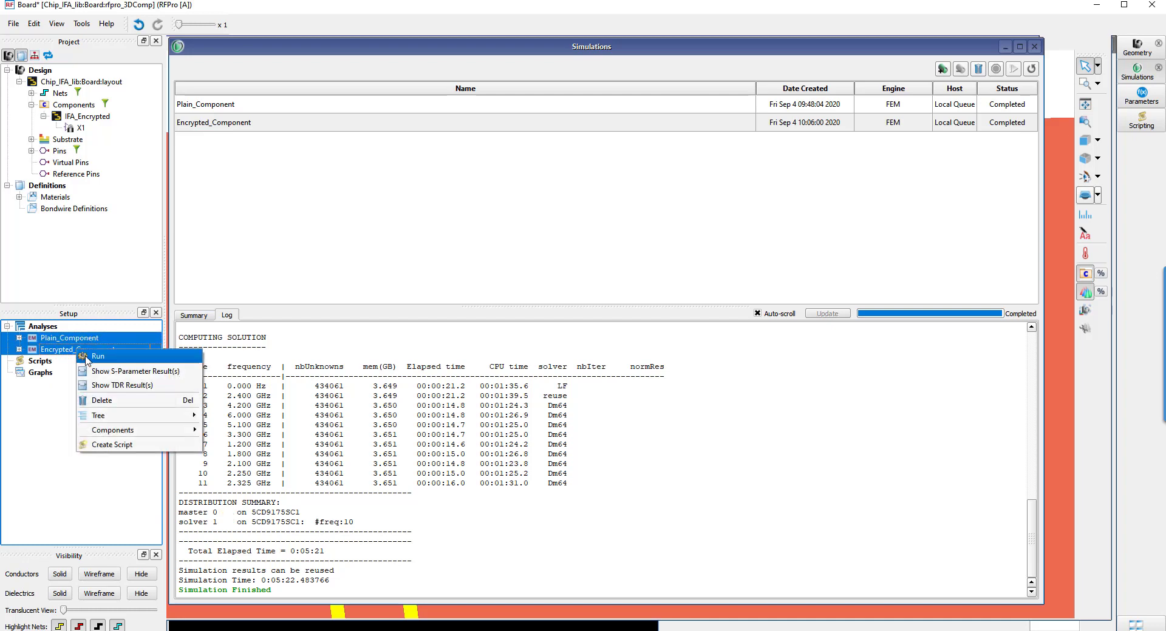
{"action": "left_click", "coordinate": [97, 375]}
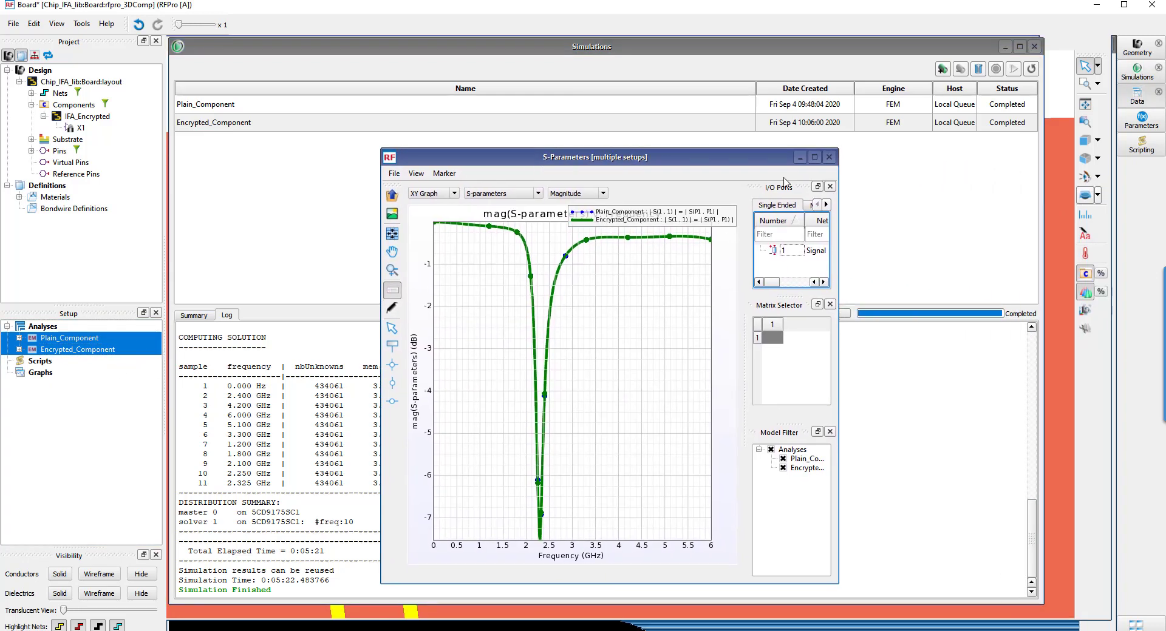
{"action": "left_click", "coordinate": [815, 156]}
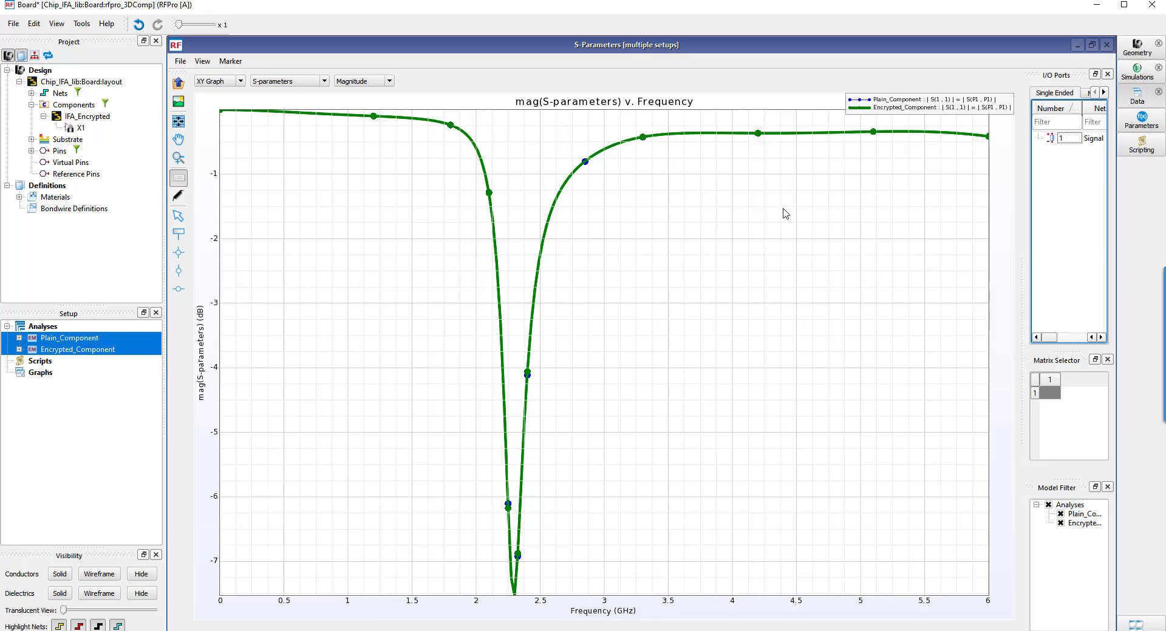